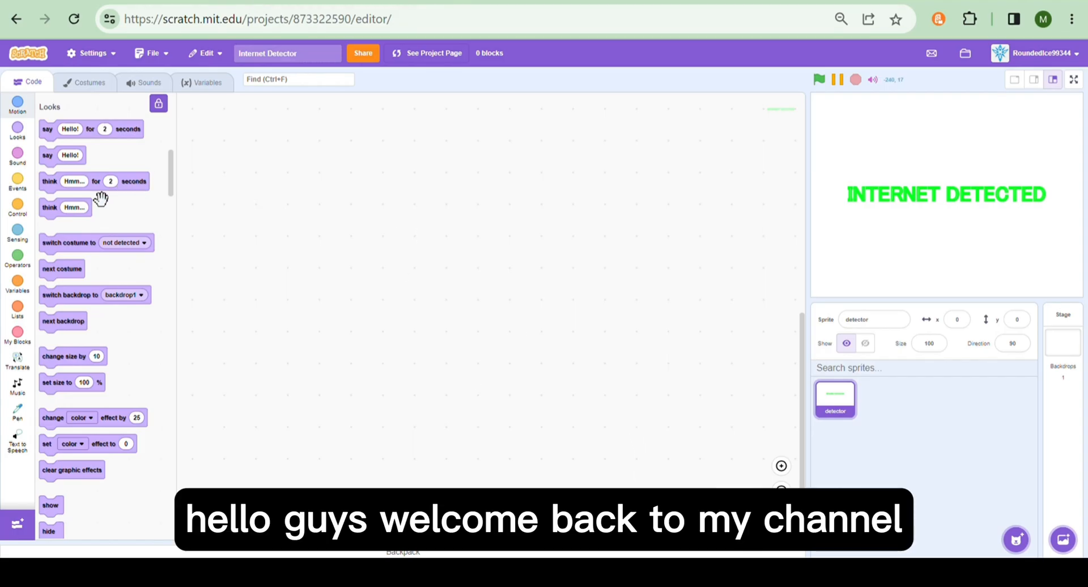
mouse_move(451, 230)
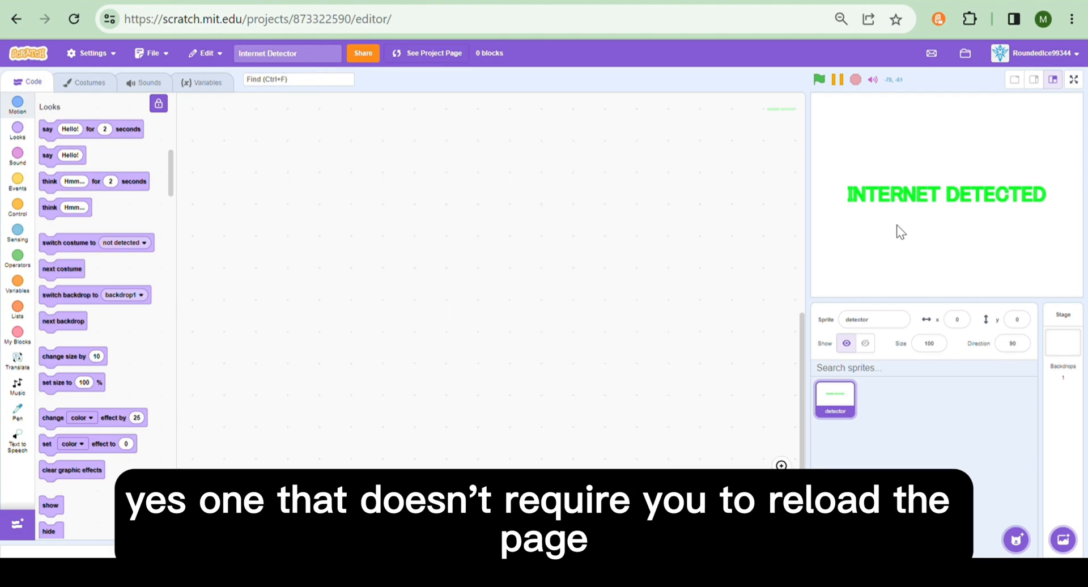
mouse_move(204, 53)
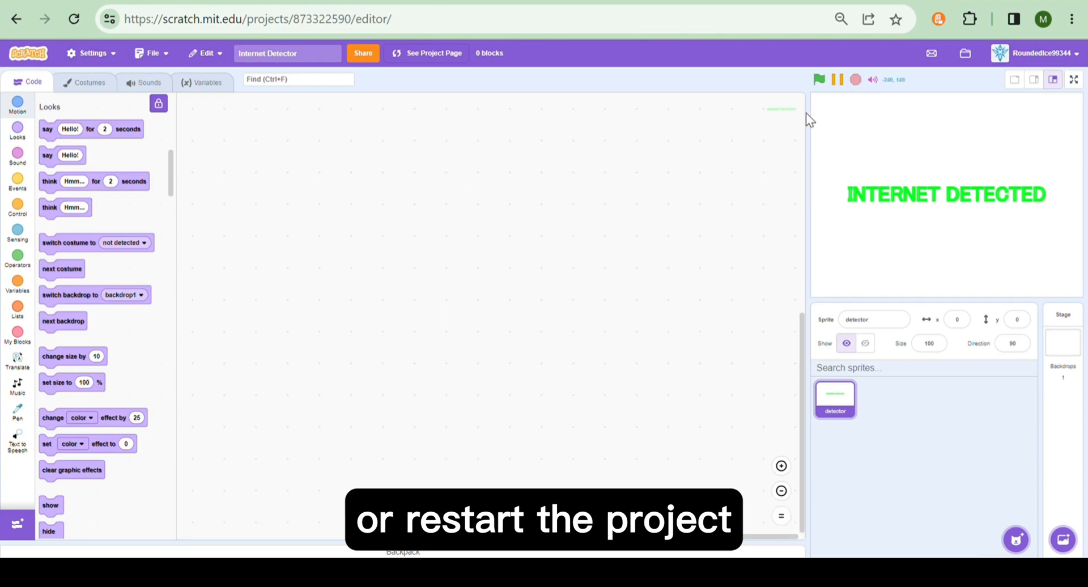
mouse_move(221, 214)
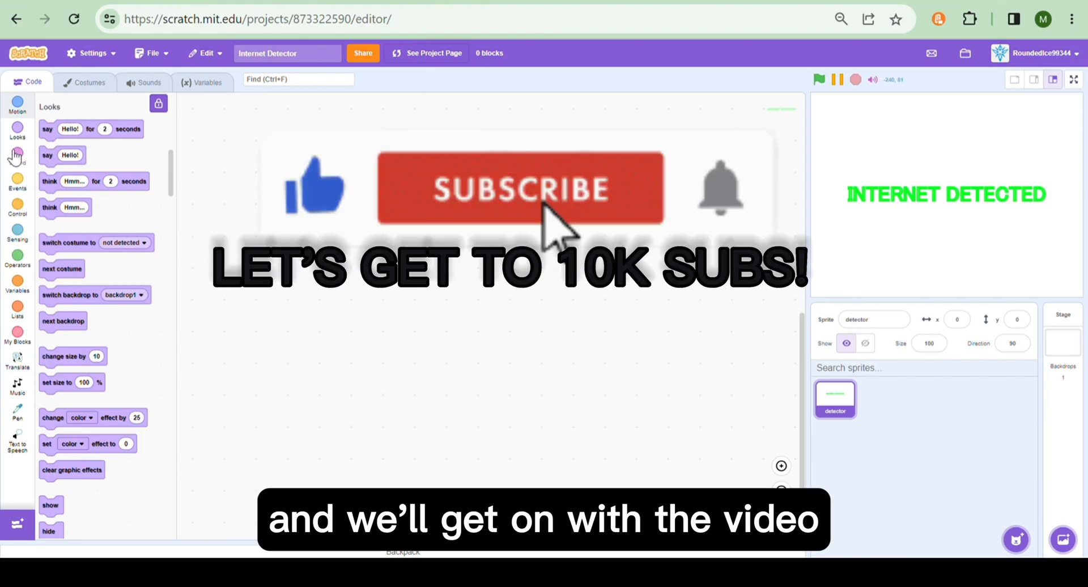
- Stack 'when flag clicked', a forever loop, and an if-else nested inside the loop
click(17, 181)
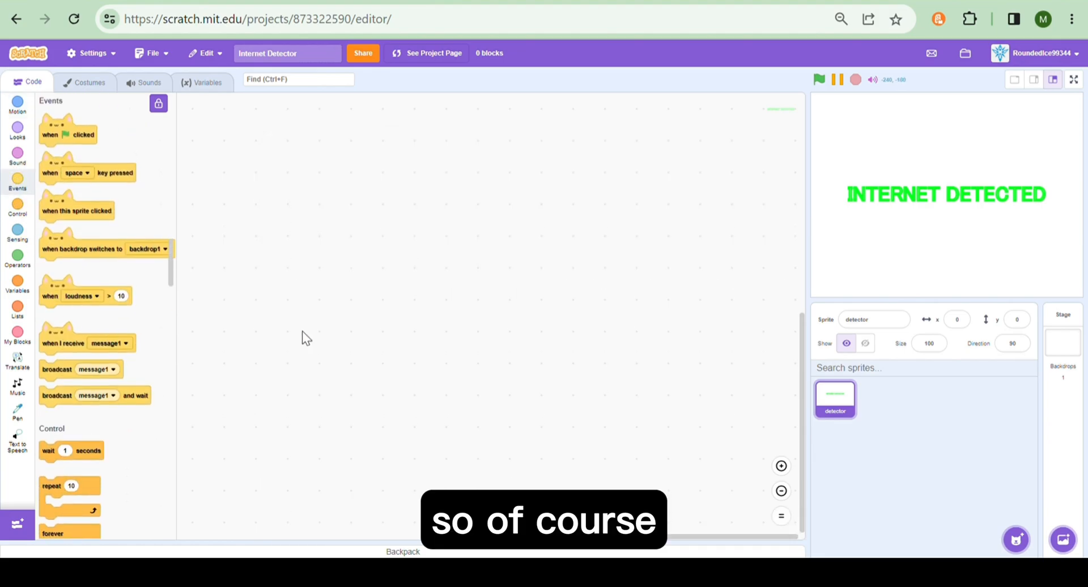
drag(68, 134, 270, 146)
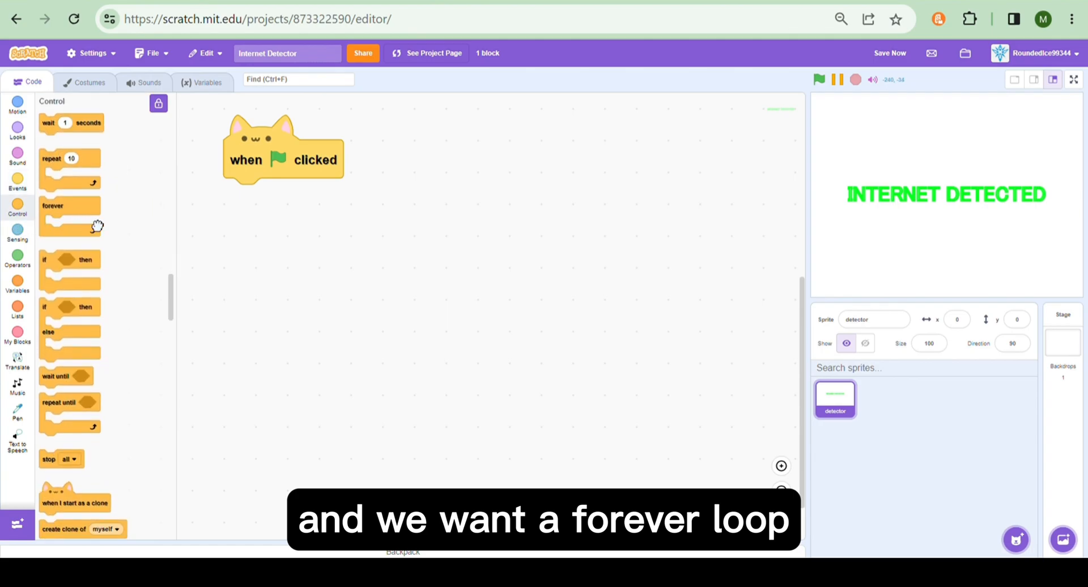
drag(53, 206, 251, 198)
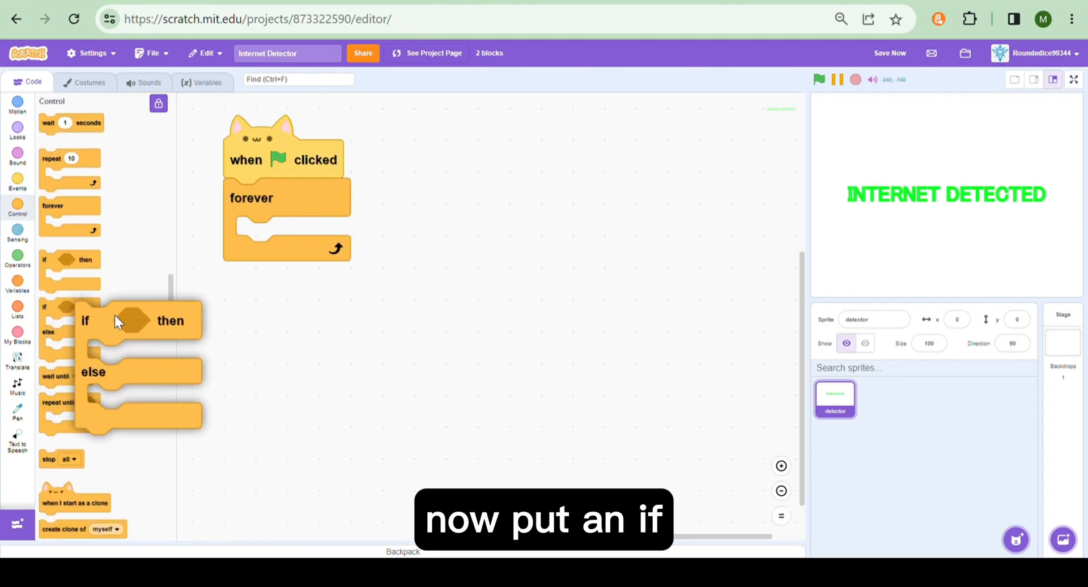
drag(117, 321, 275, 240)
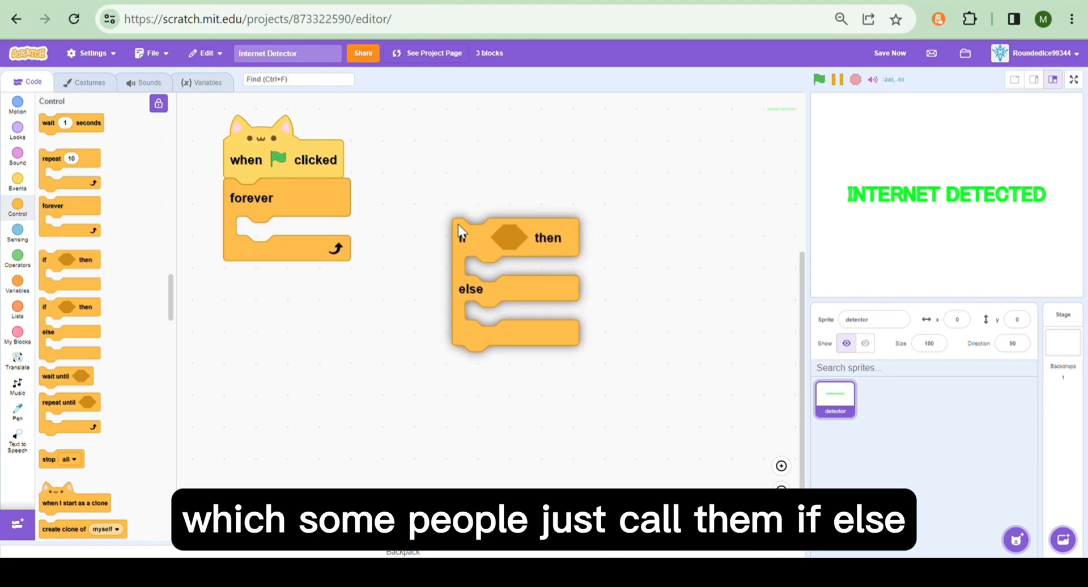
drag(513, 288, 291, 288)
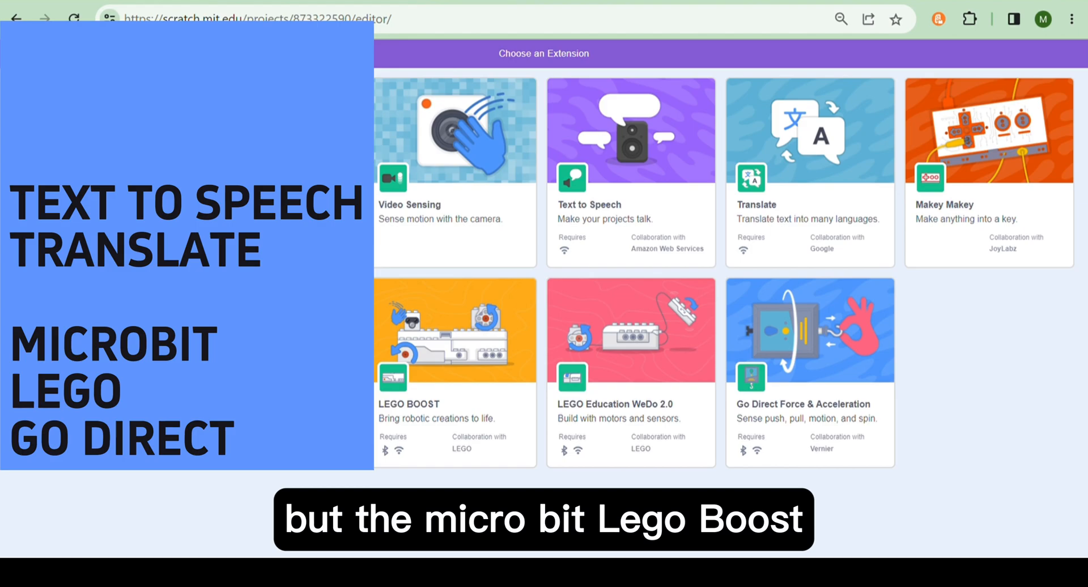
mouse_move(632, 170)
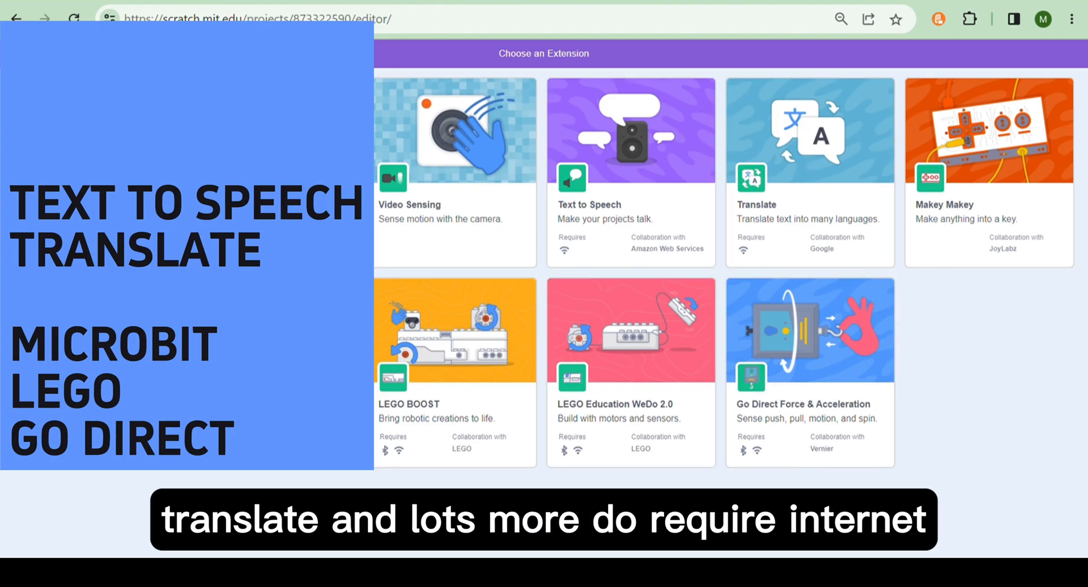
mouse_move(486, 458)
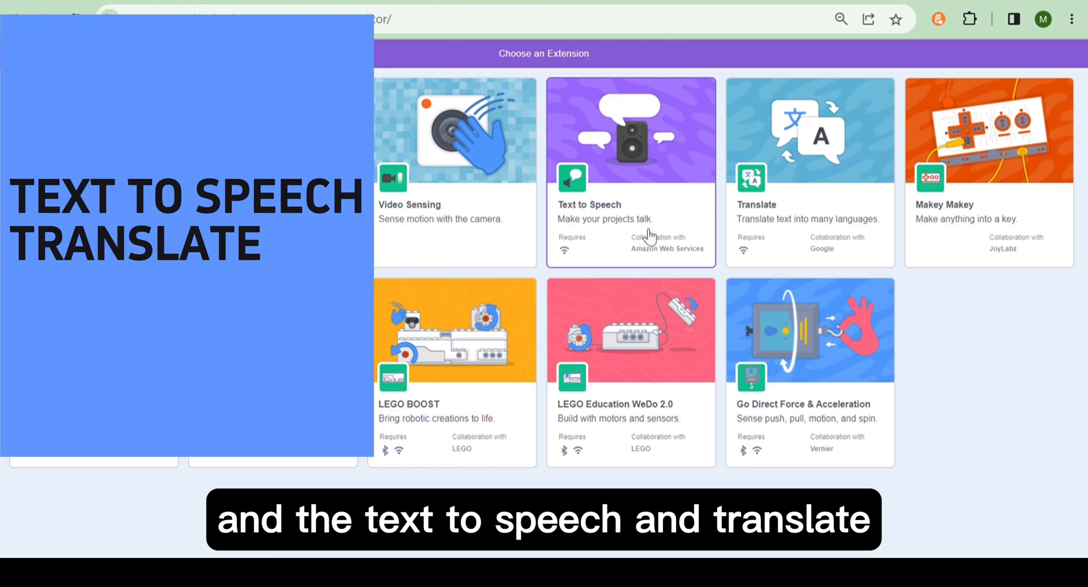
mouse_move(683, 213)
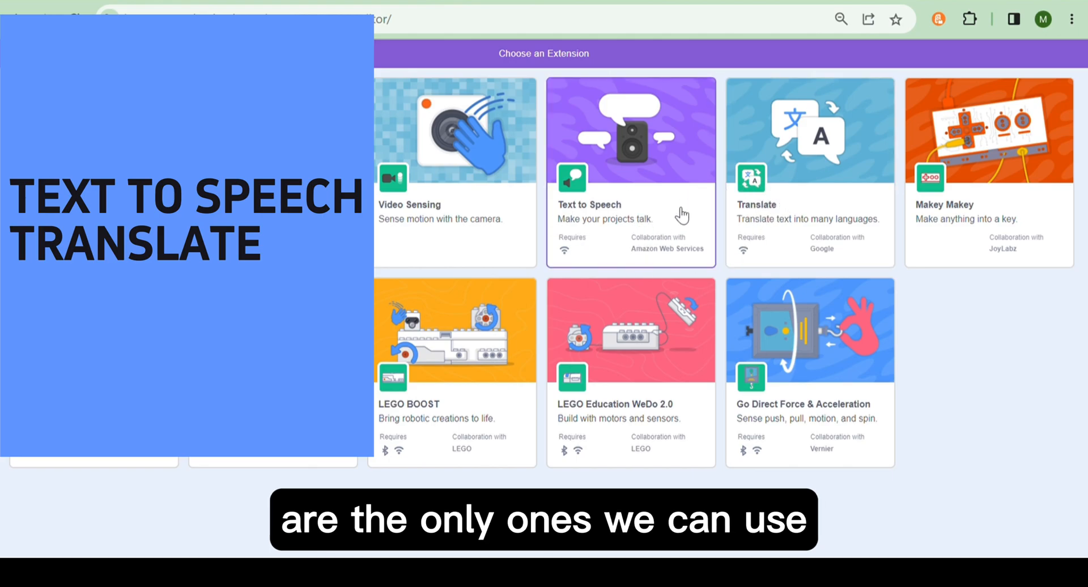
mouse_move(748, 127)
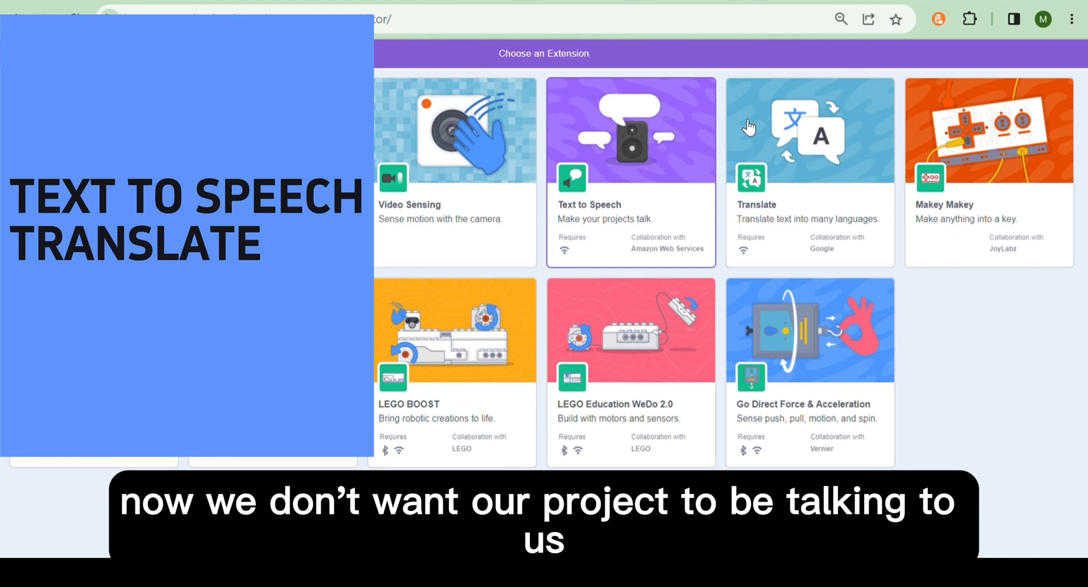
mouse_move(666, 146)
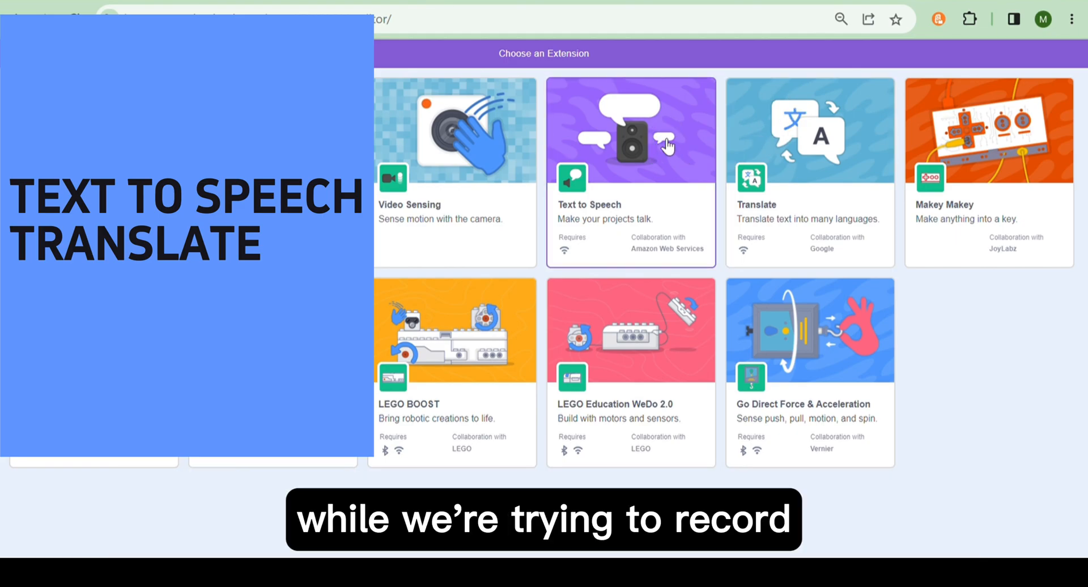
mouse_move(836, 140)
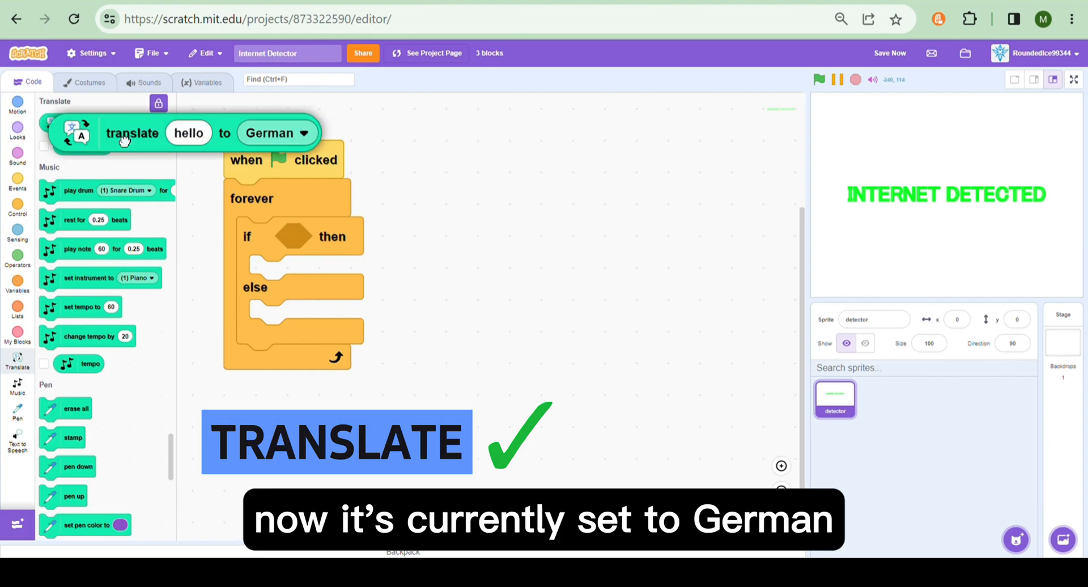
- Set the translate block's target language to Japanese
click(707, 224)
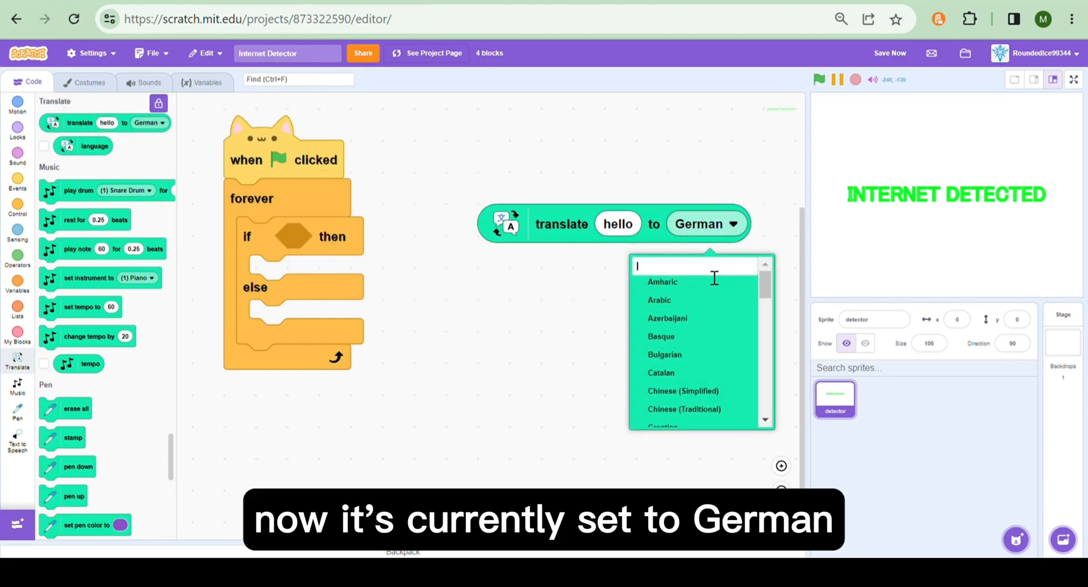
text(j)
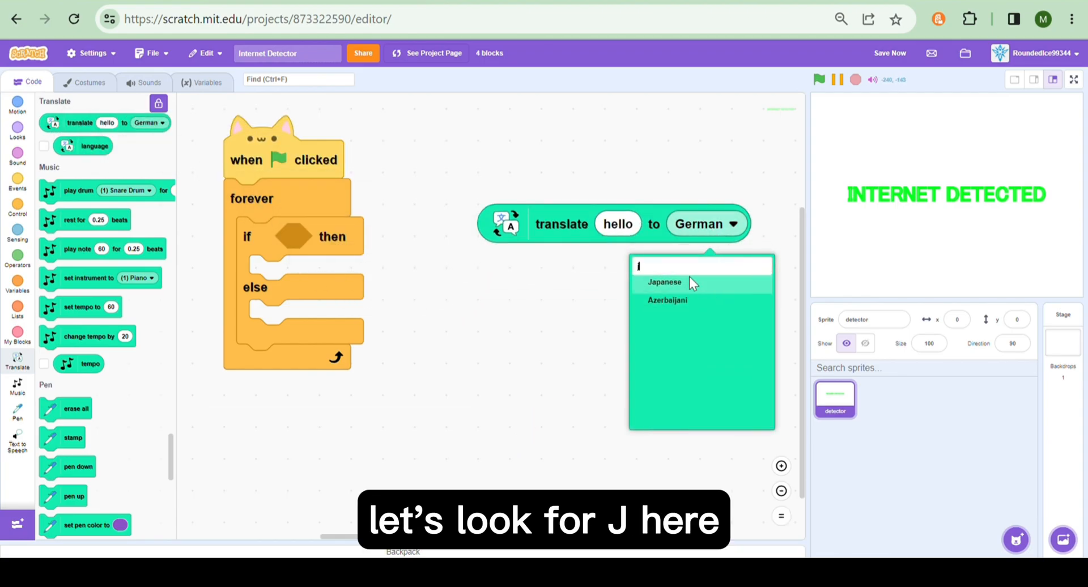
click(663, 282)
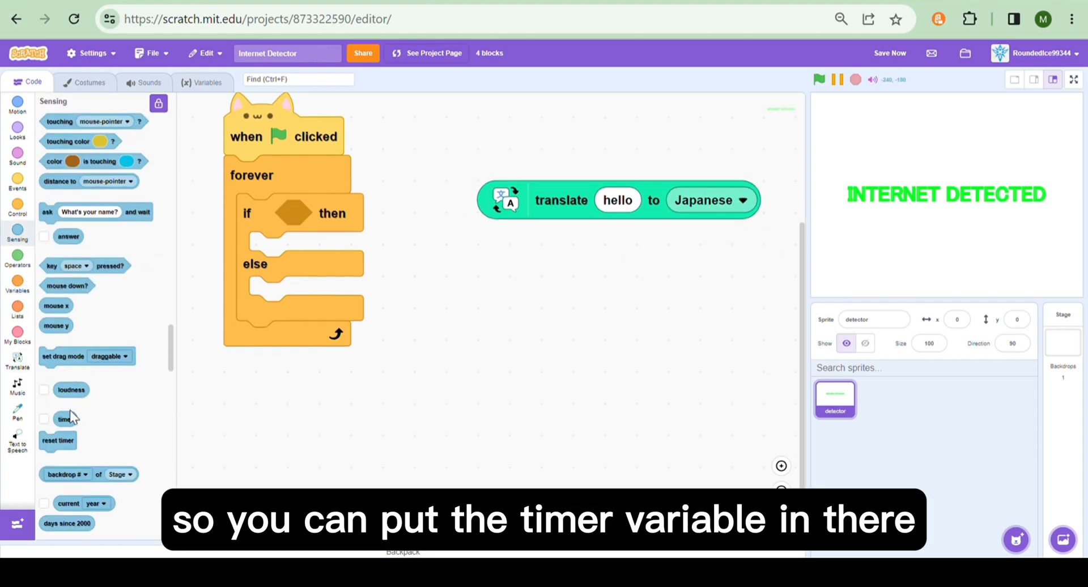
- Drop a timer block into the translate block's text slot
drag(66, 418, 617, 324)
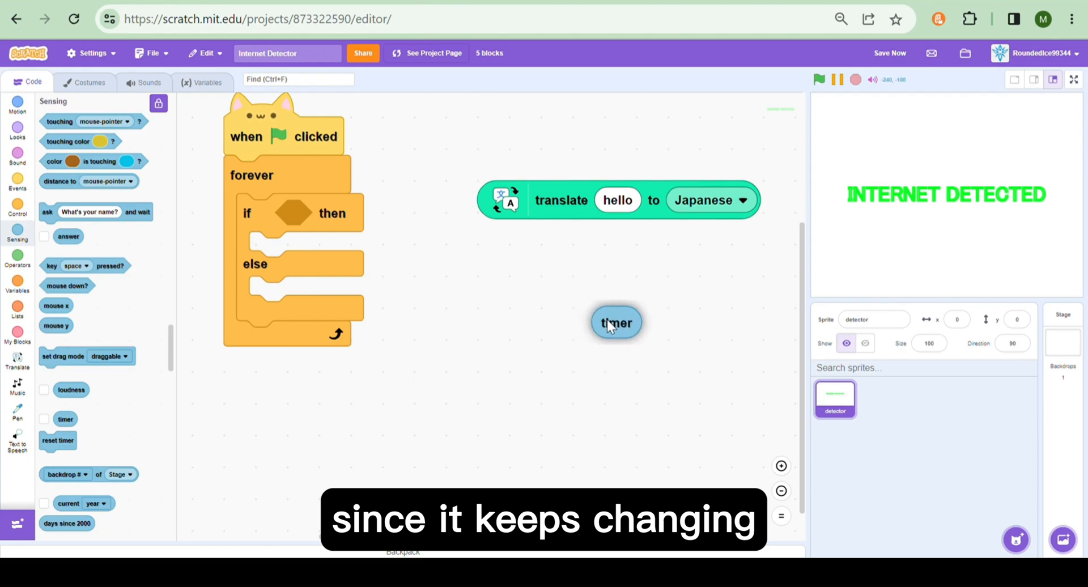
drag(616, 323, 575, 165)
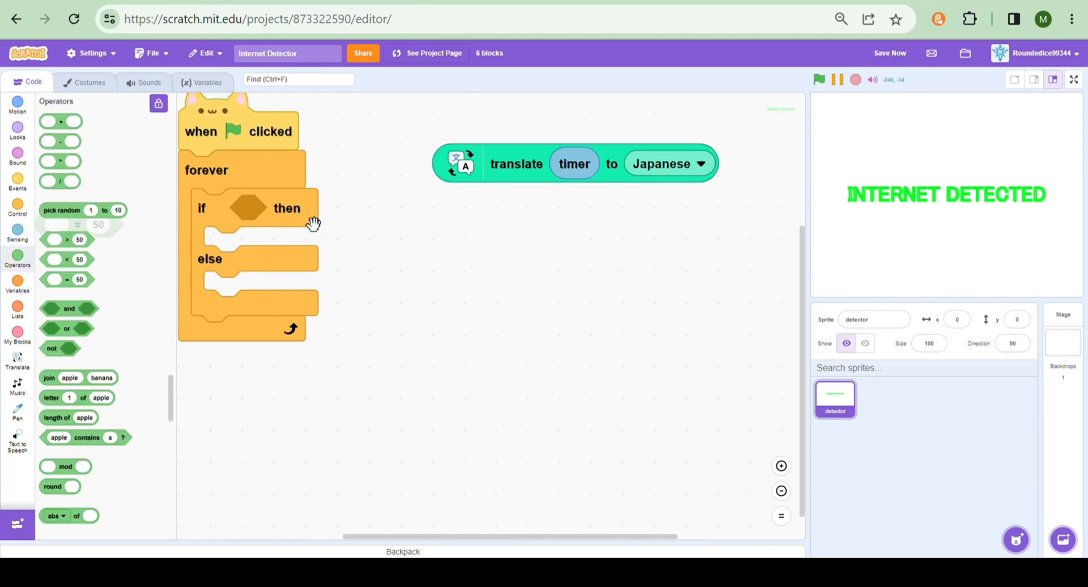
drag(574, 165, 586, 260)
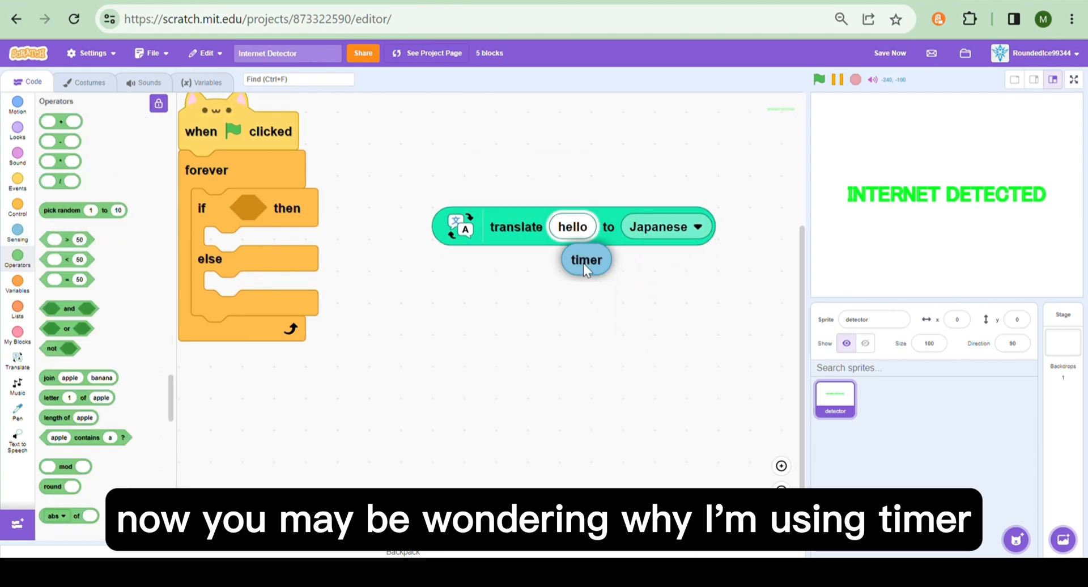
drag(587, 260, 572, 226)
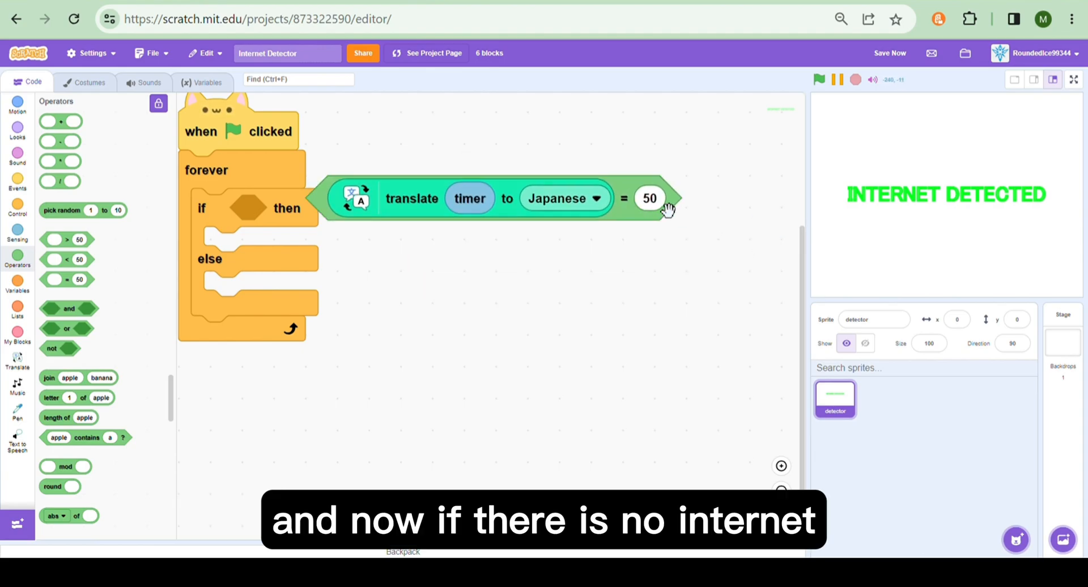
mouse_move(716, 224)
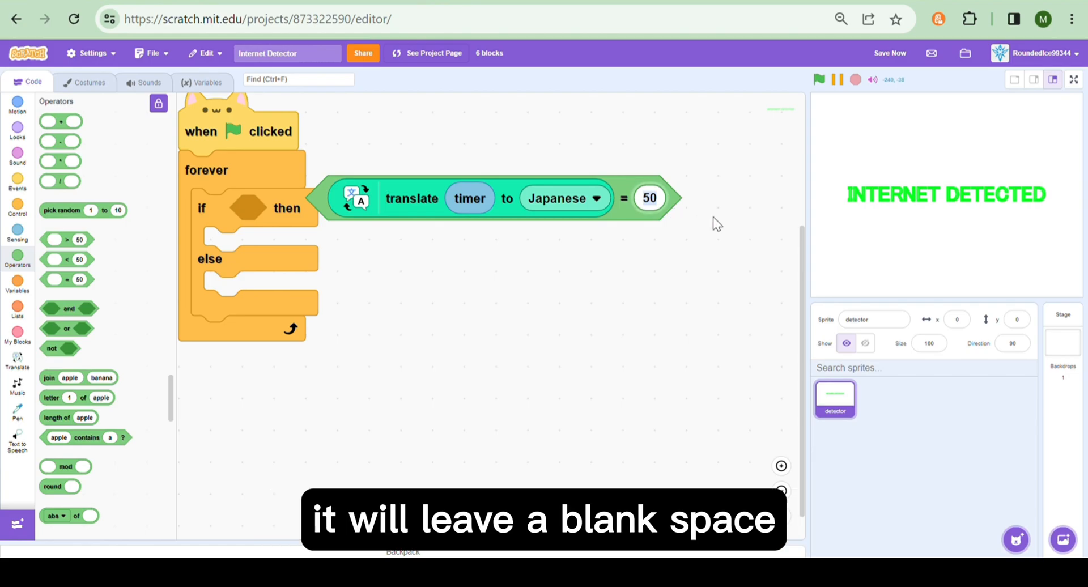
- Clear the 50 from the equals comparison and add a not operator around it
triple_click(650, 199)
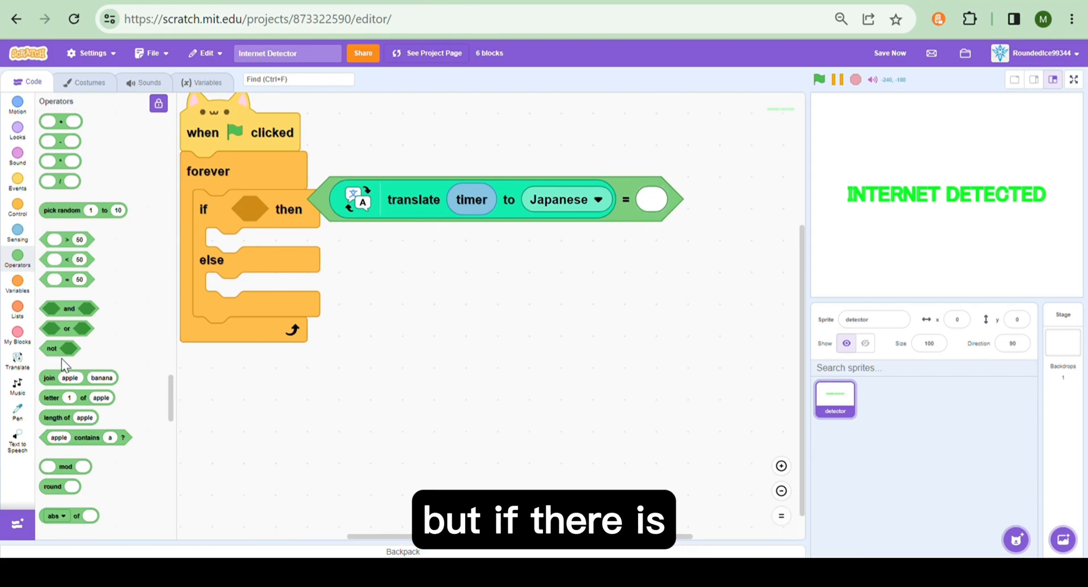
drag(59, 348, 399, 290)
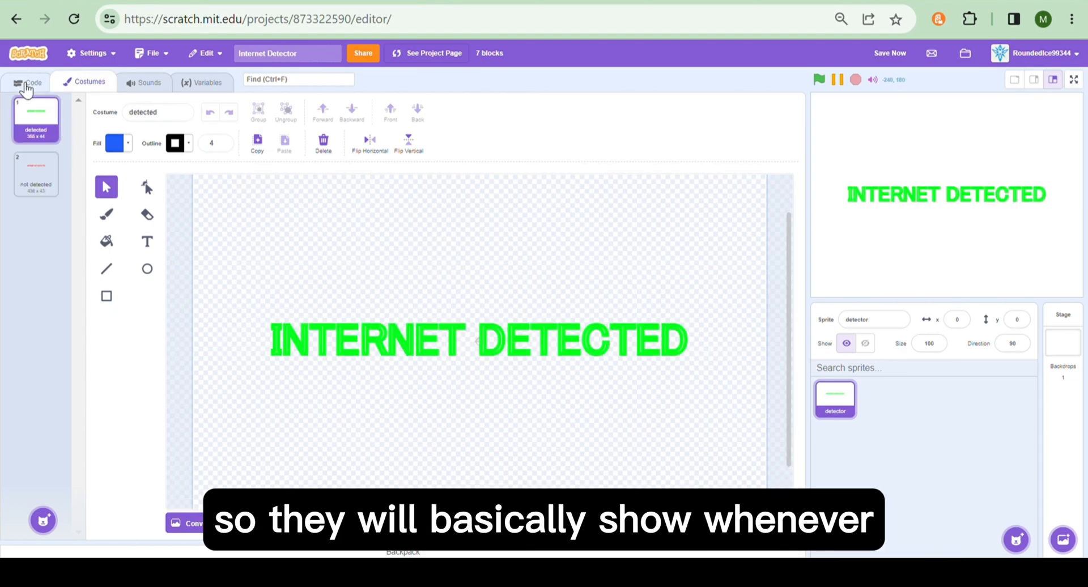
- Return to the code and place hide right under the flag-clicked hat block
click(33, 82)
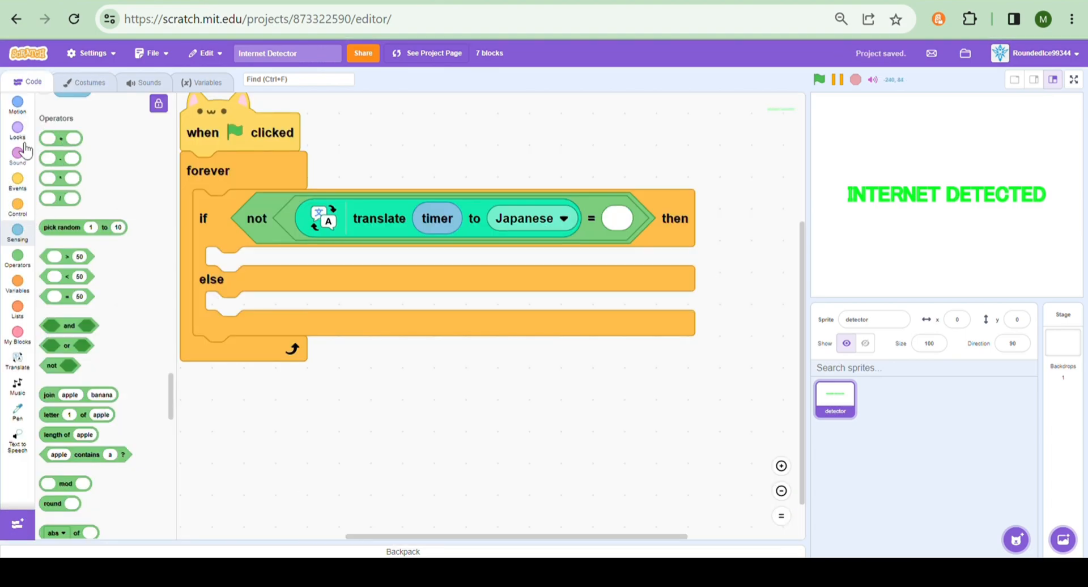
click(17, 128)
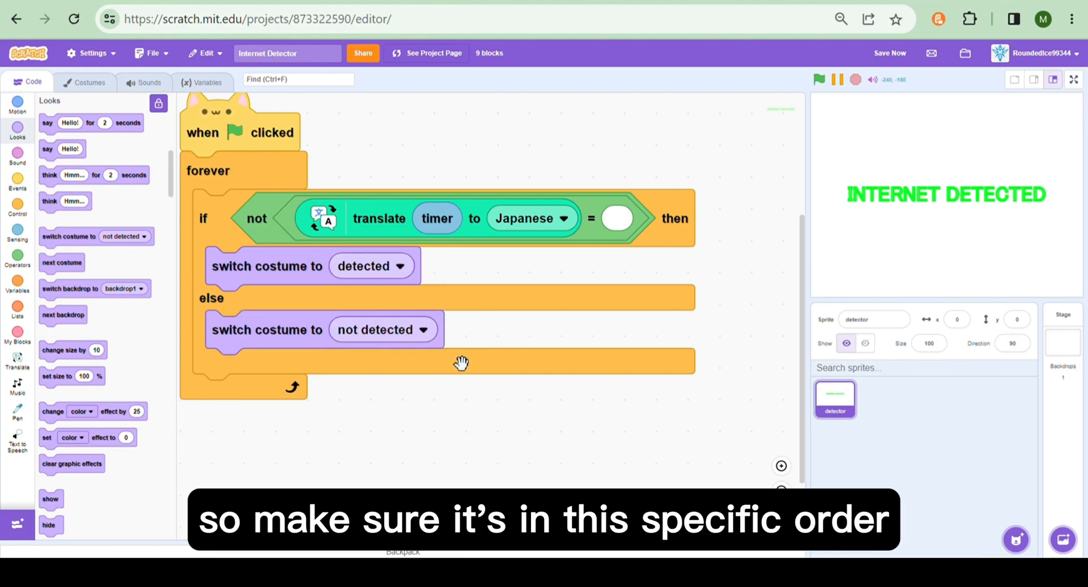
scroll(down, 3)
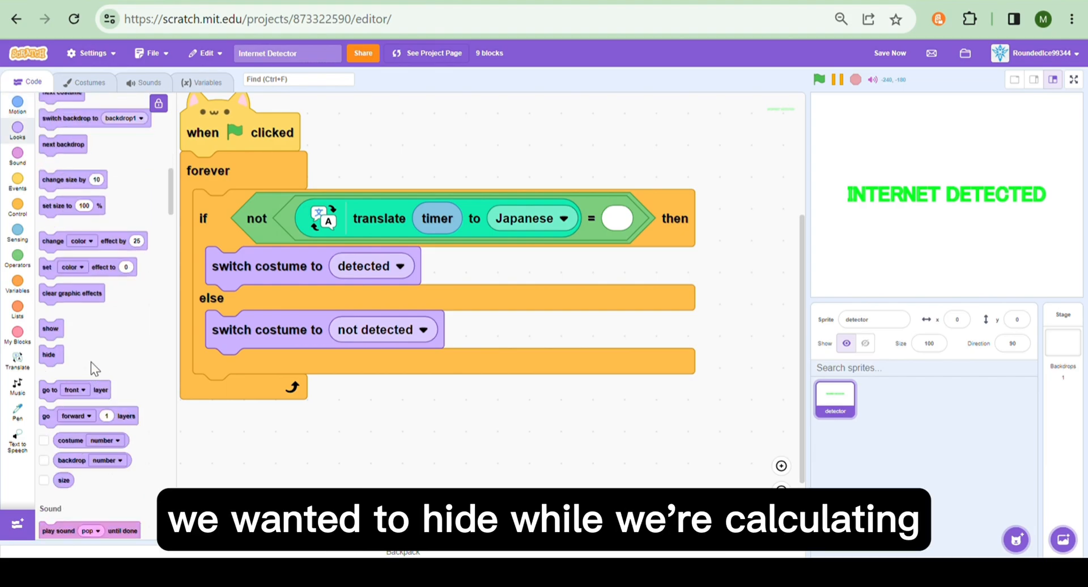
drag(48, 355, 317, 162)
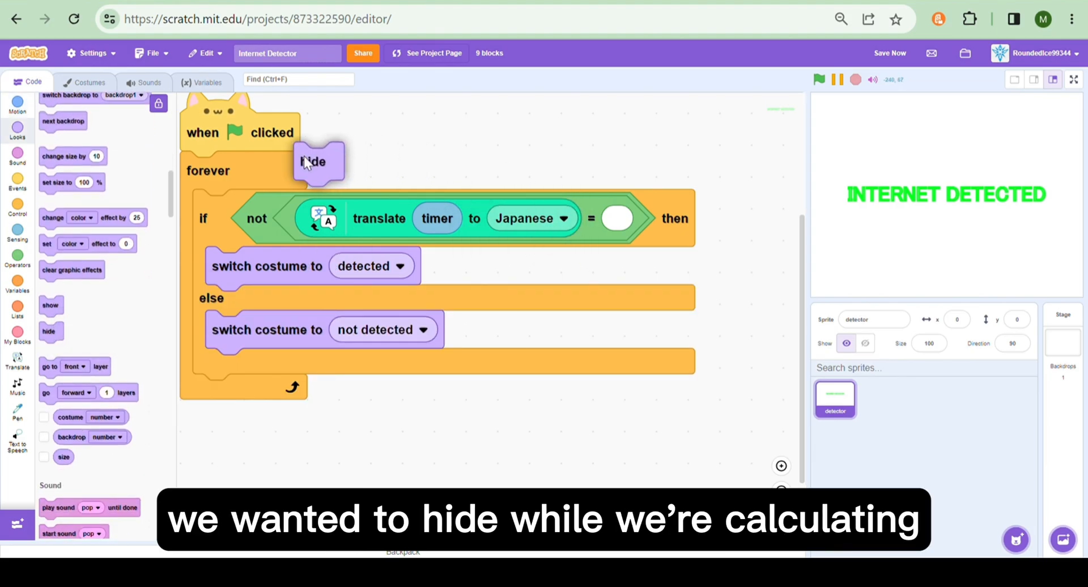
- Place a show block after the if-else inside the forever loop
drag(316, 162, 200, 171)
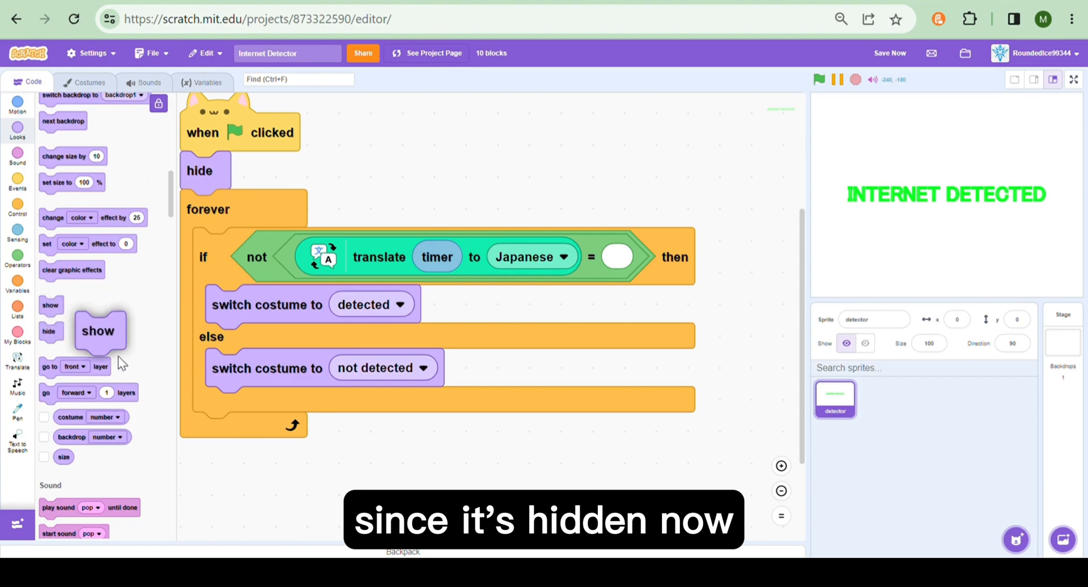
drag(97, 330, 215, 431)
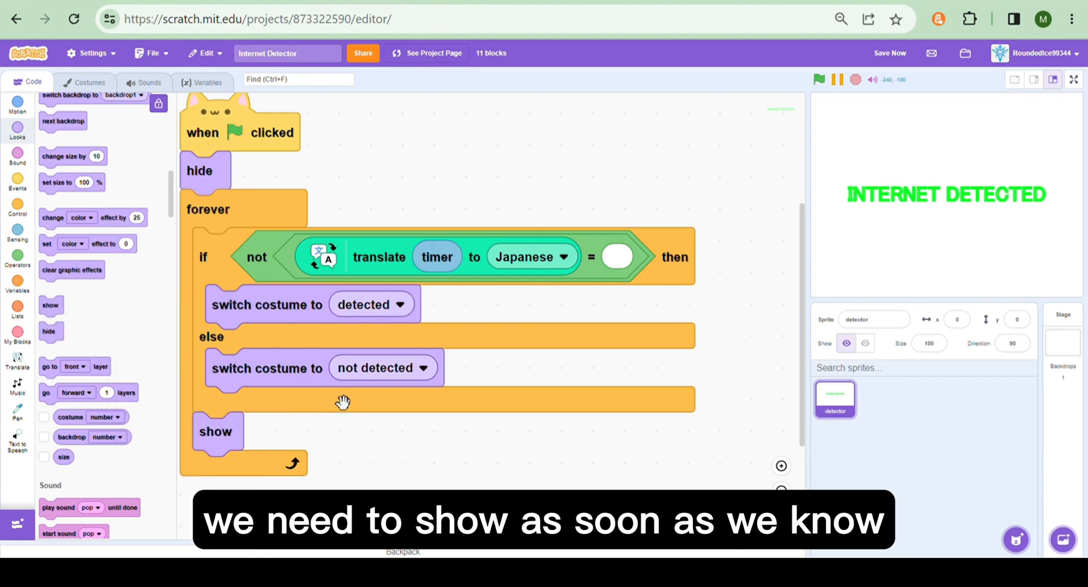
- Run the project so the stage reports INTERNET DETECTED
click(818, 79)
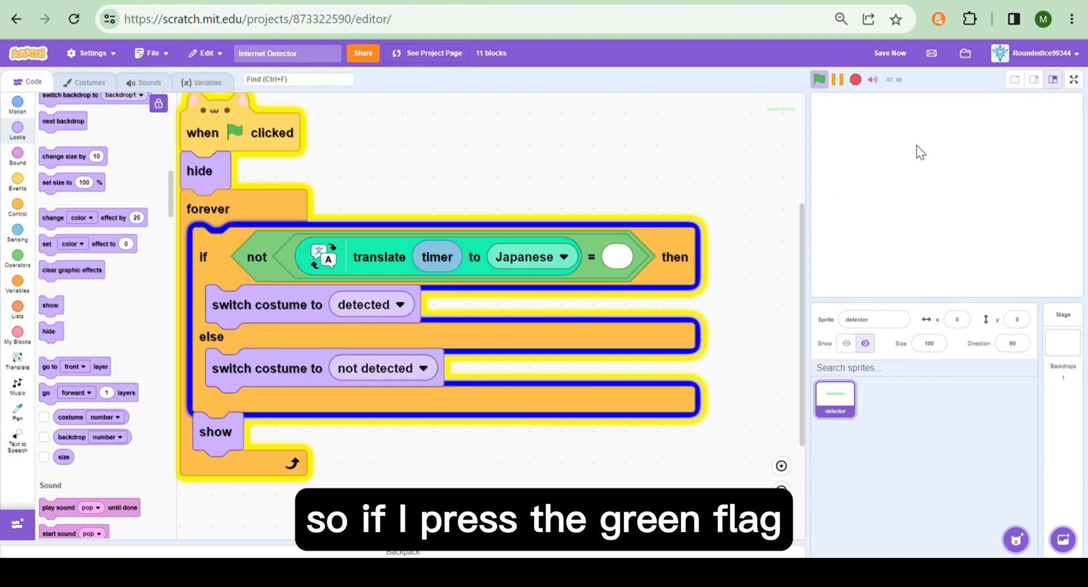
click(818, 79)
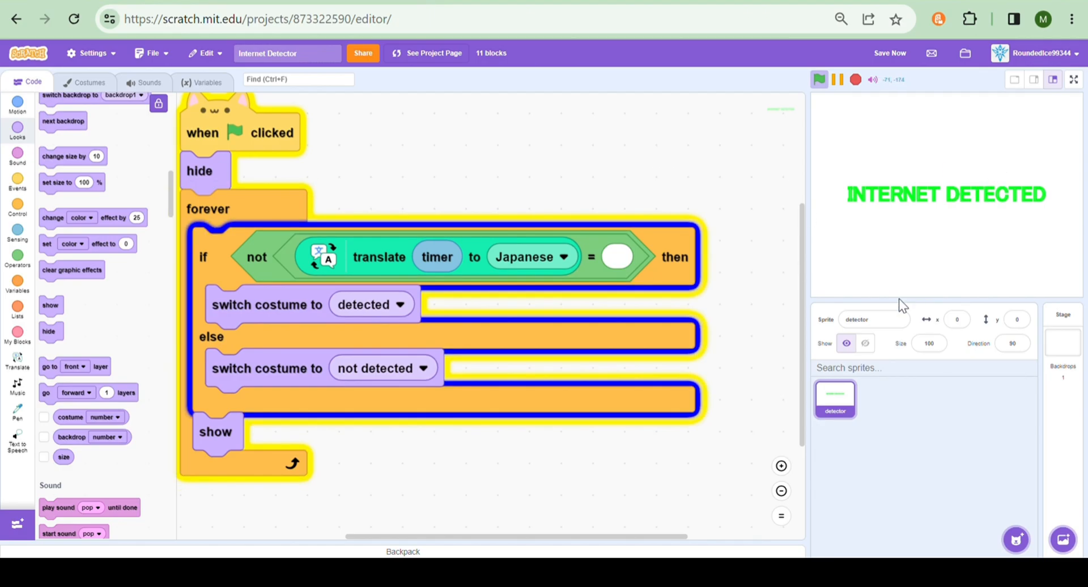
mouse_move(798, 242)
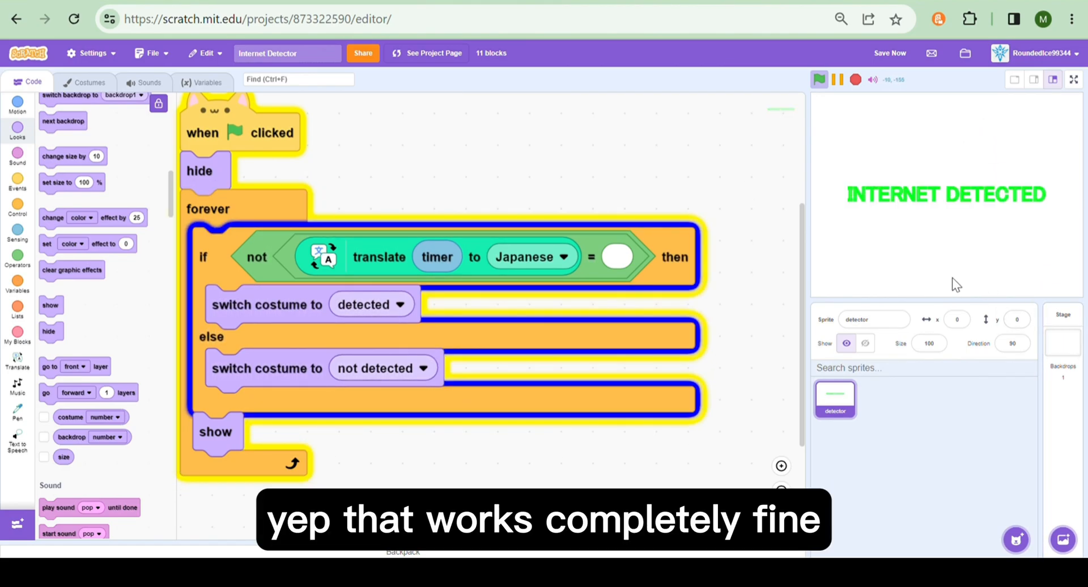
mouse_move(861, 111)
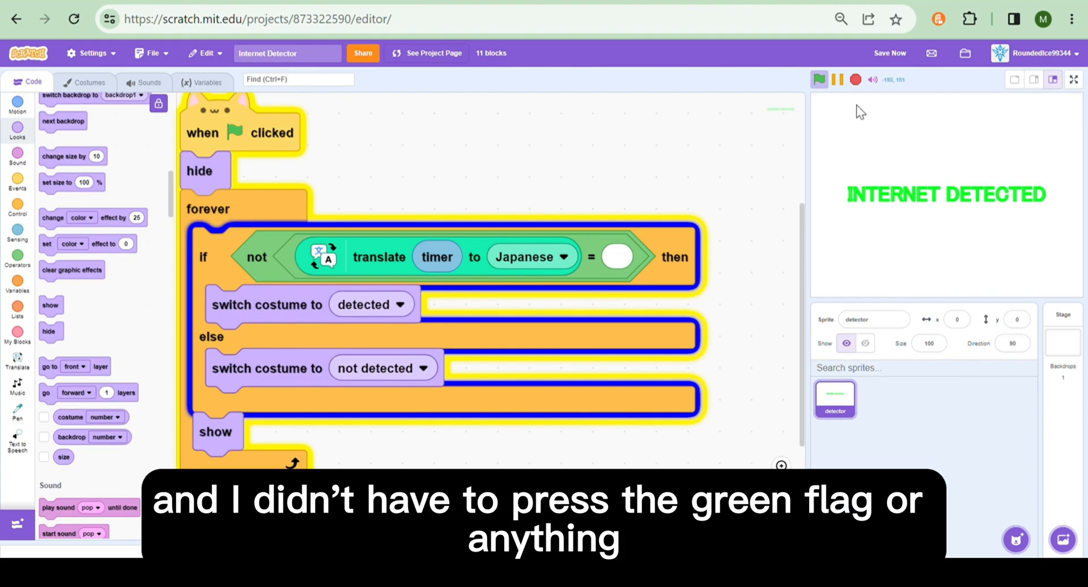
mouse_move(604, 236)
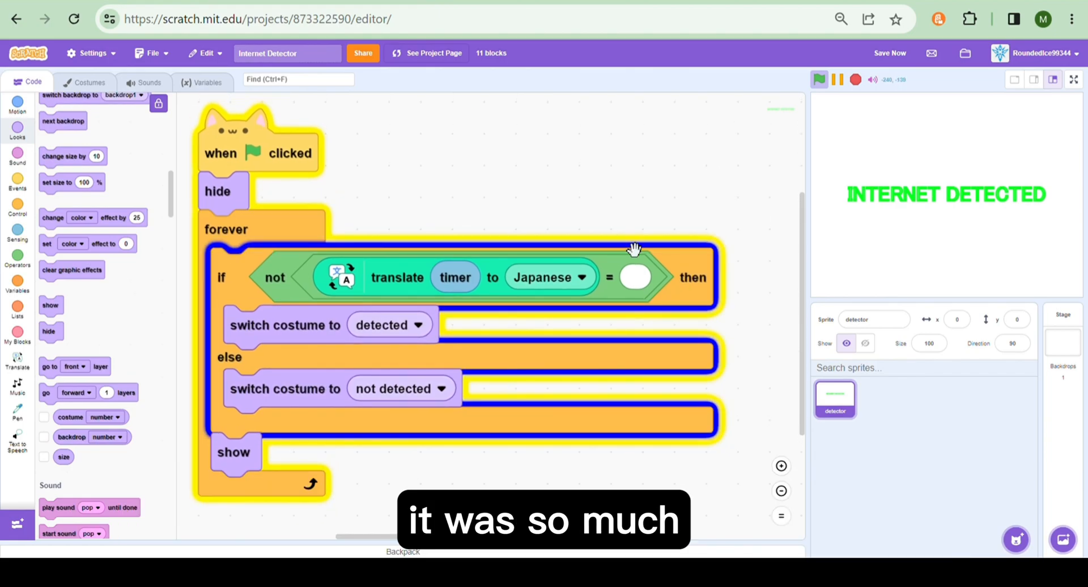
mouse_move(568, 203)
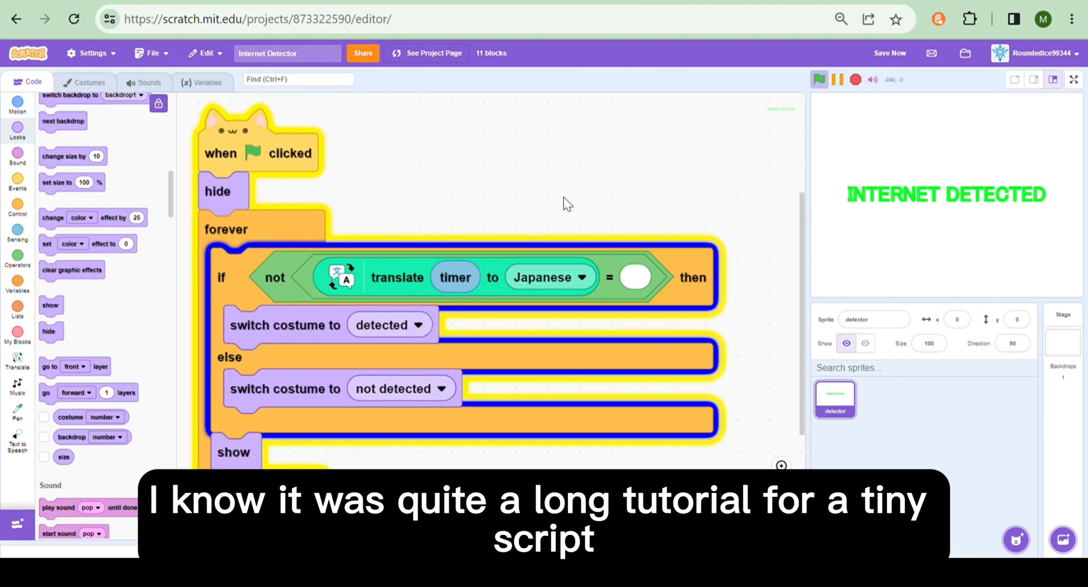